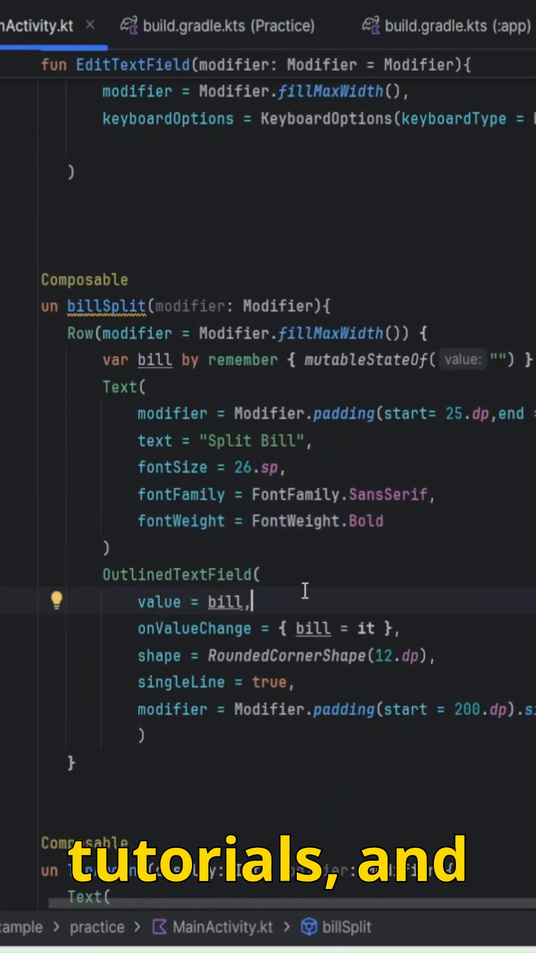
pyautogui.scroll(-3)
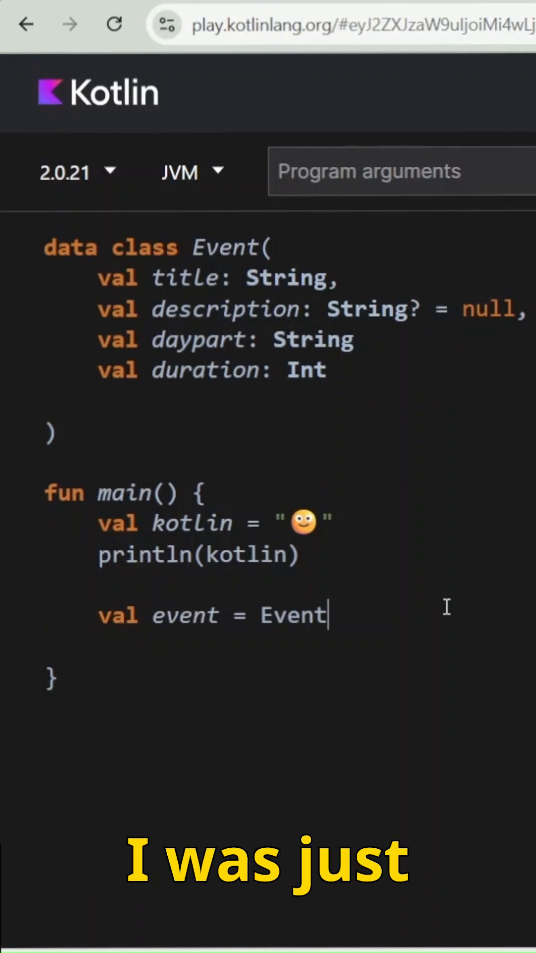
pyautogui.write('("Study Kotlin",')
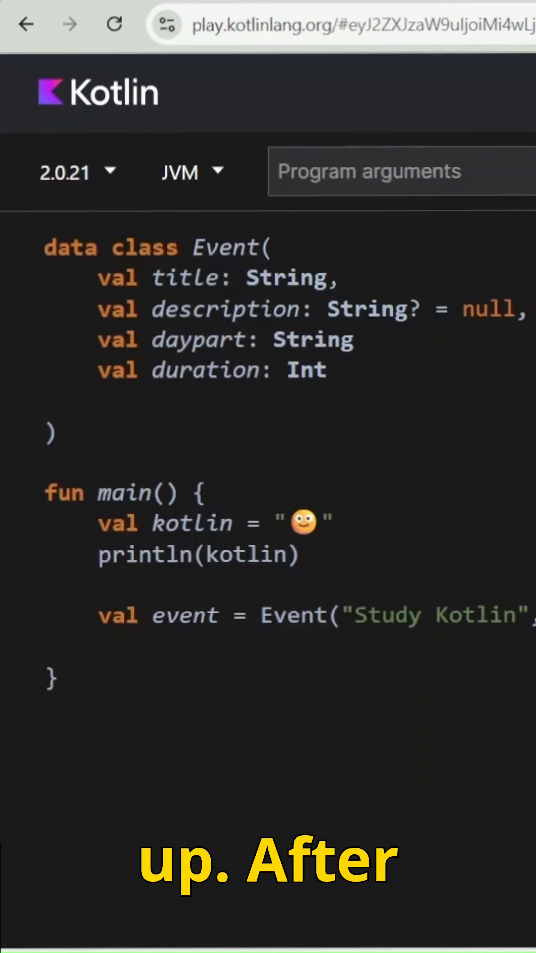
pyautogui.write('println(event)')
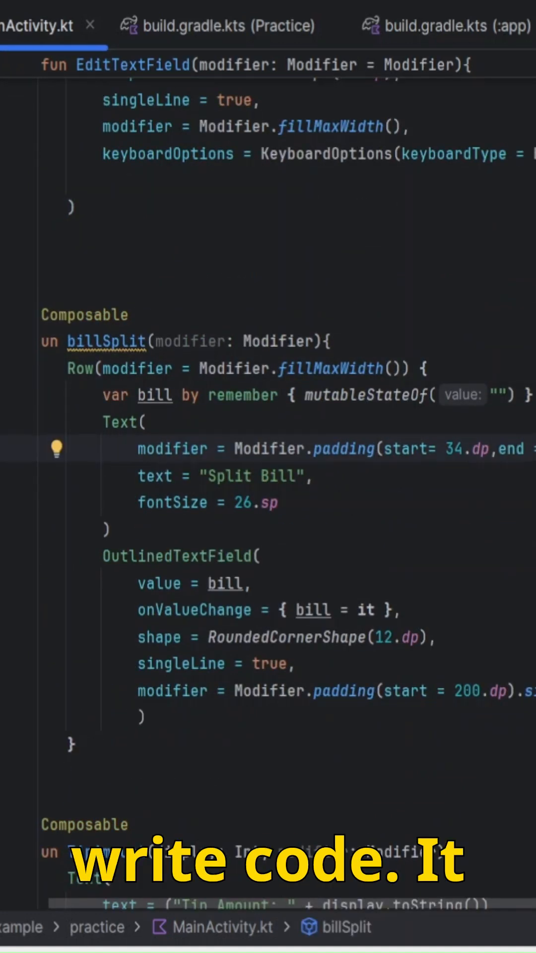
pyautogui.scroll(-3)
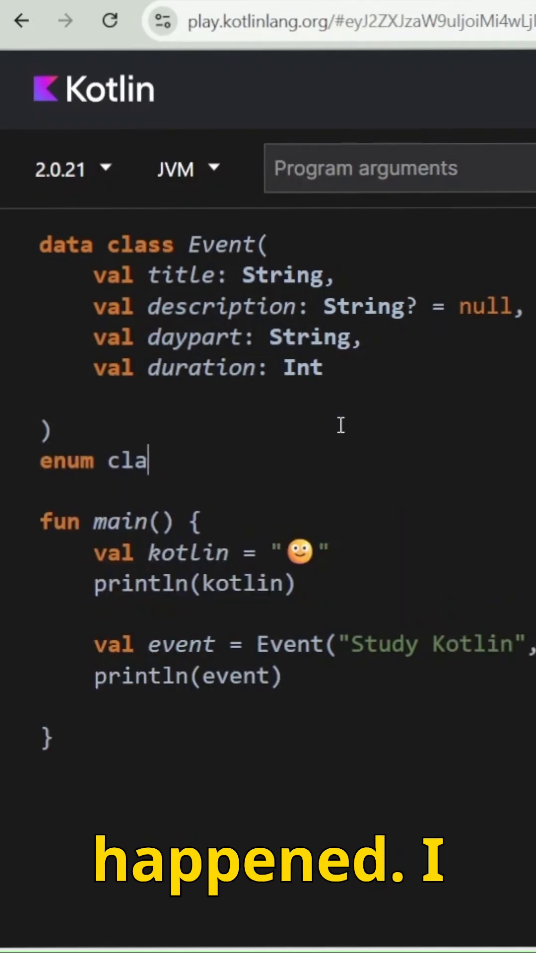
pyautogui.write('ss')
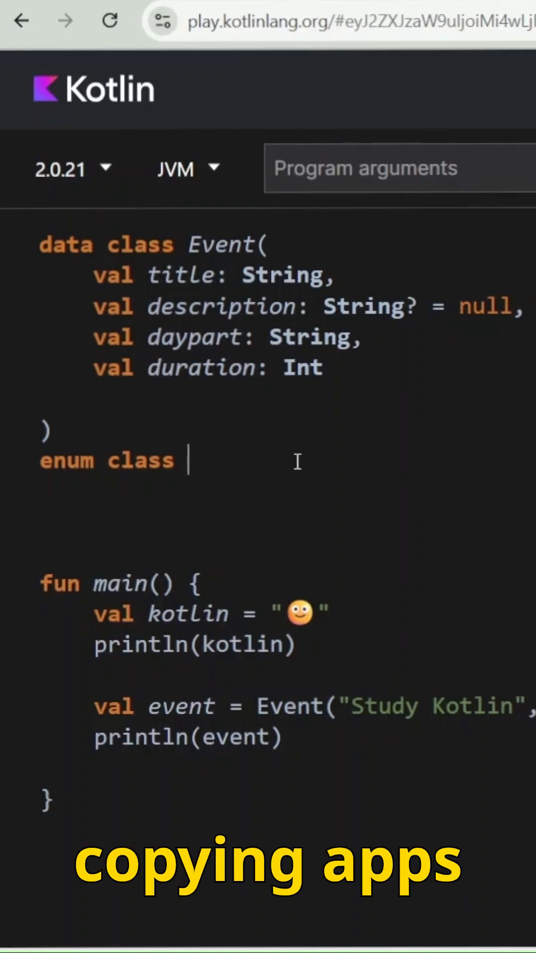
pyautogui.write('{ MORNING, AFTERNOON, EVENING }')
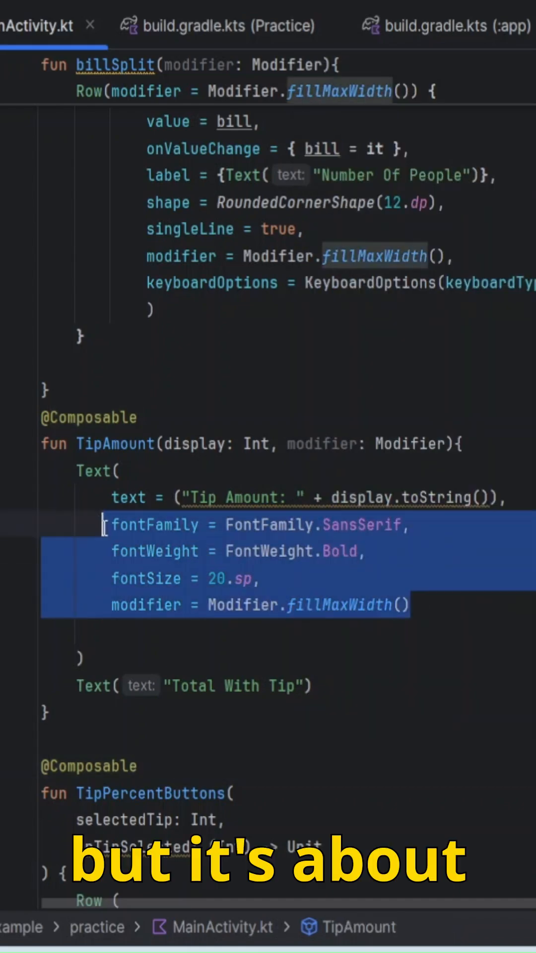
pyautogui.write('Mo)')
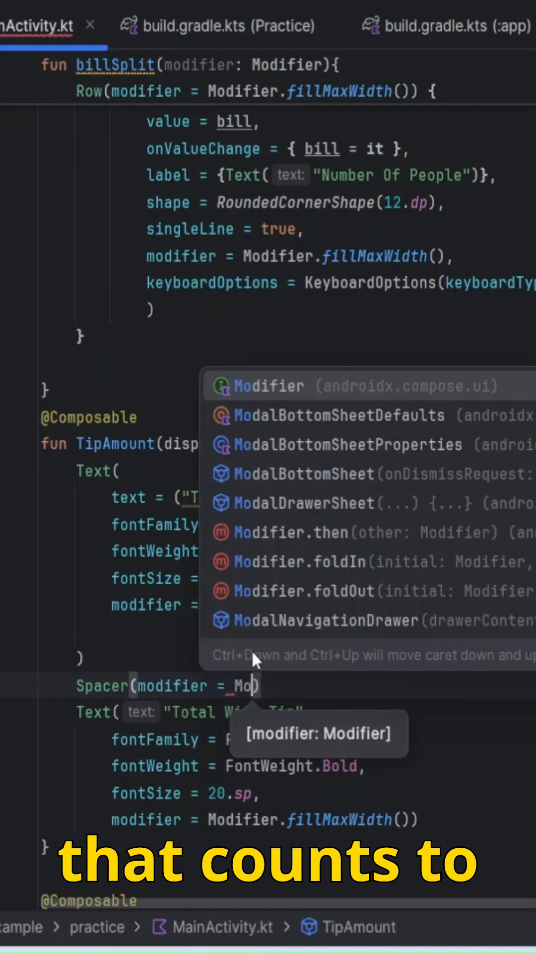